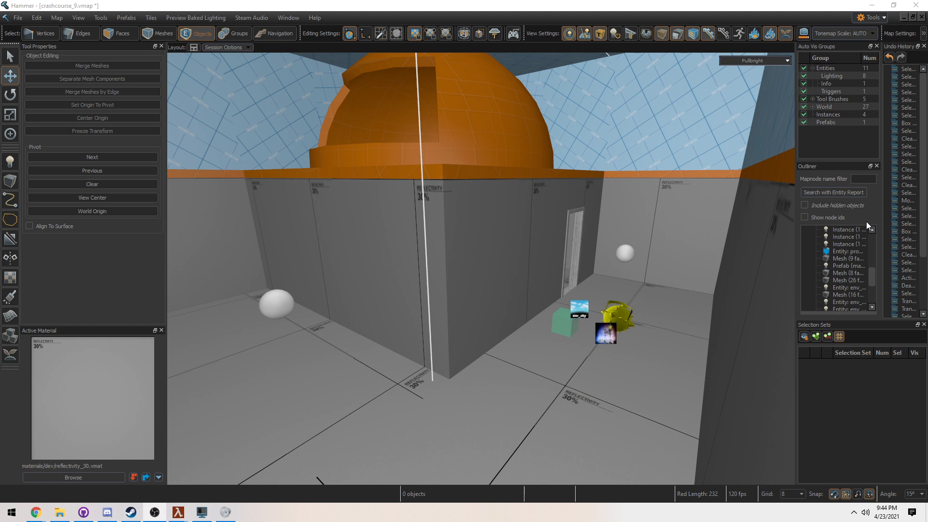
{"action": "mouse_move", "coordinate": [833, 191]}
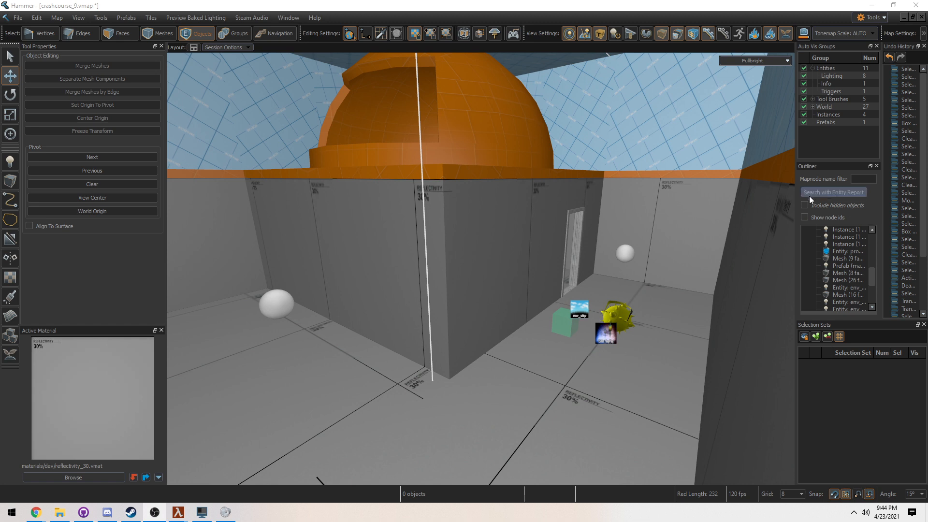
{"action": "mouse_move", "coordinate": [602, 298]}
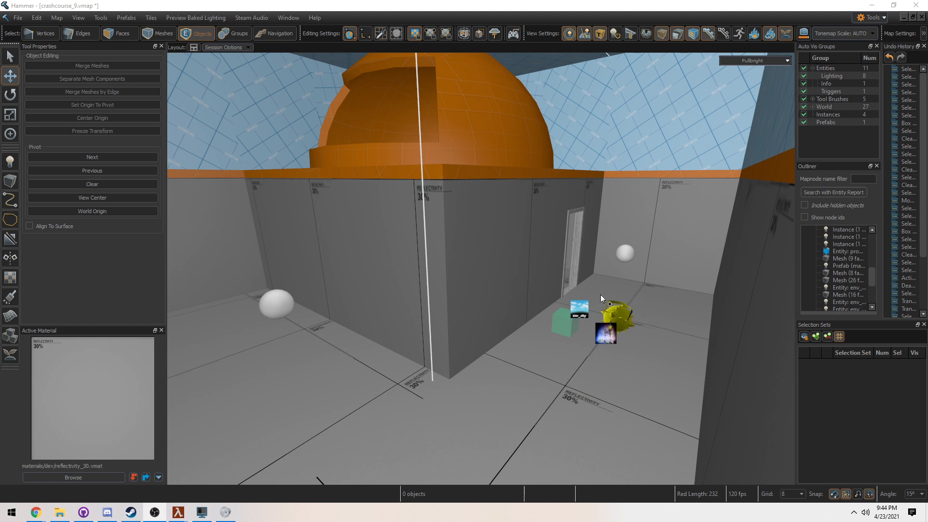
Switch the viewport from Fullbright to All Lighting after flying out to overview the map.
{"action": "left_click_drag", "start_coordinate": [601, 299], "coordinate": [481, 269]}
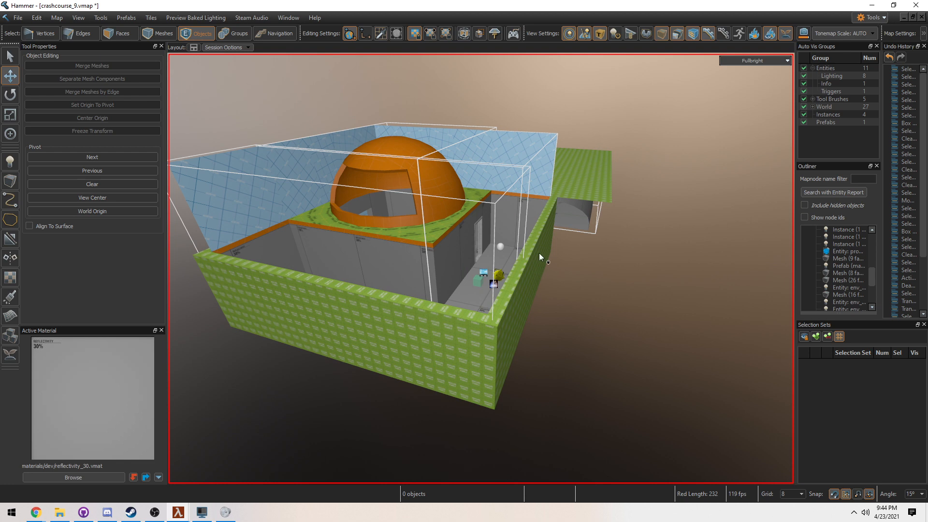
{"action": "left_click_drag", "start_coordinate": [538, 257], "coordinate": [480, 270]}
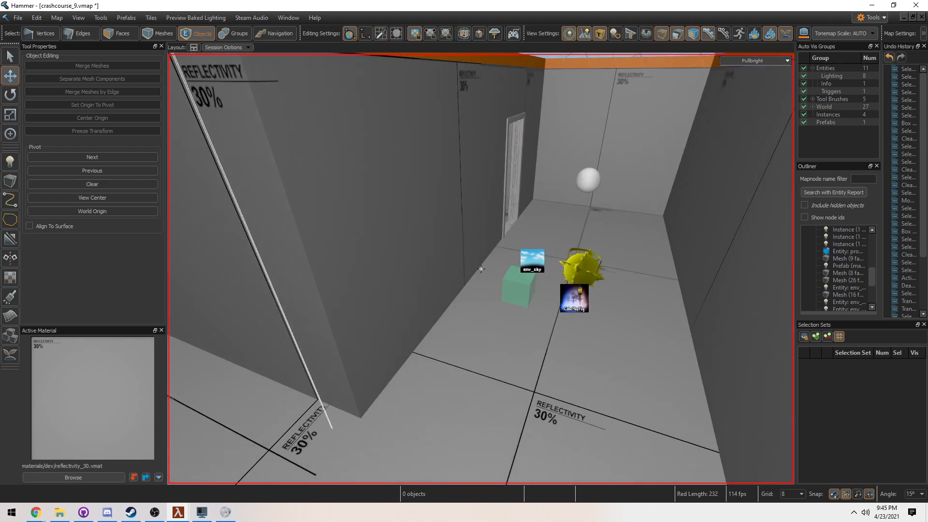
{"action": "left_click", "coordinate": [754, 60]}
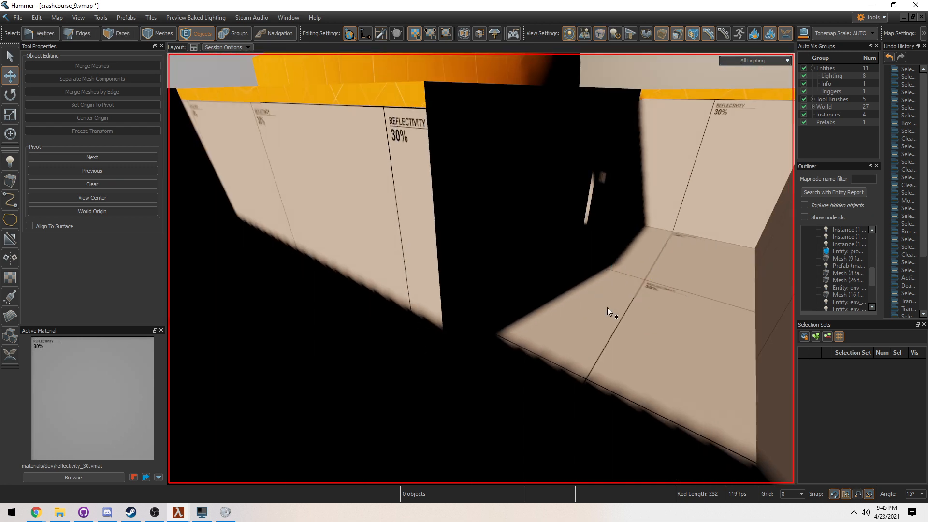
{"action": "mouse_move", "coordinate": [600, 325]}
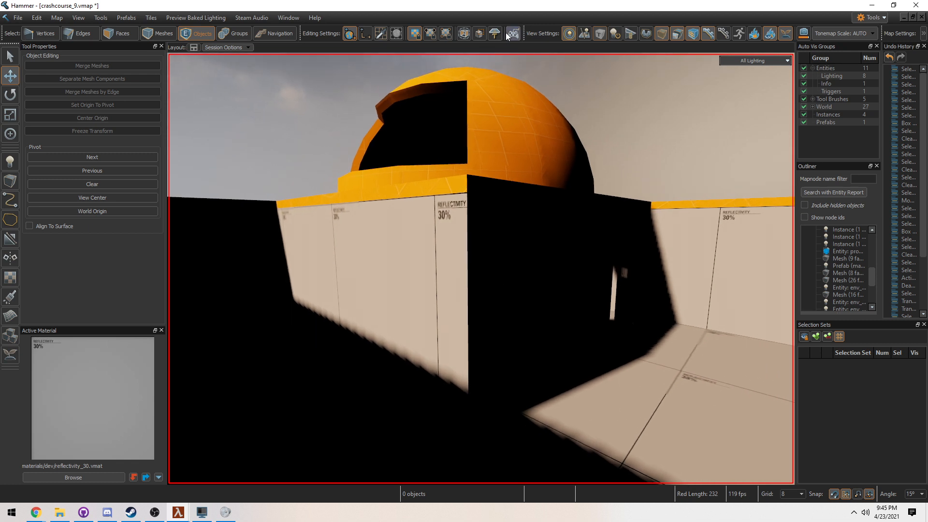
Start a Fast Compile of crashcourse_9 with Build cubemaps on load unchecked.
{"action": "left_click", "coordinate": [512, 34]}
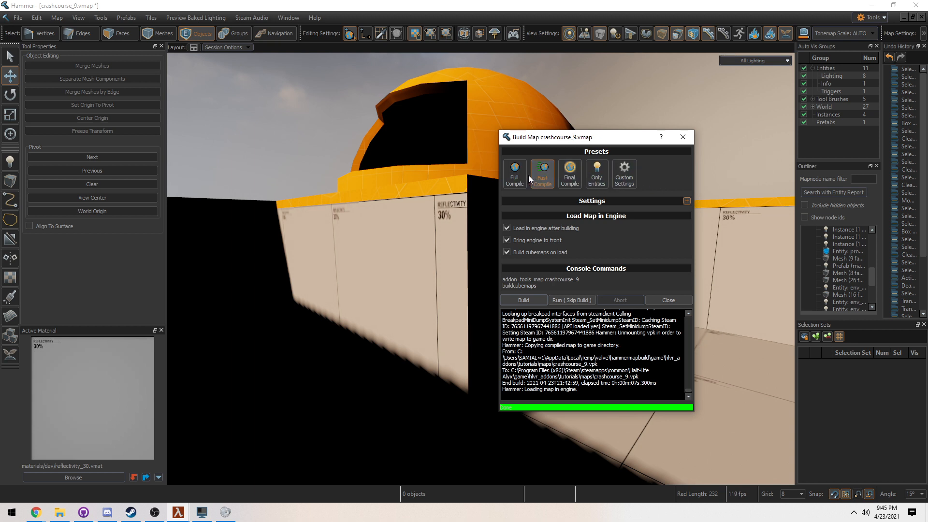
{"action": "mouse_move", "coordinate": [549, 199]}
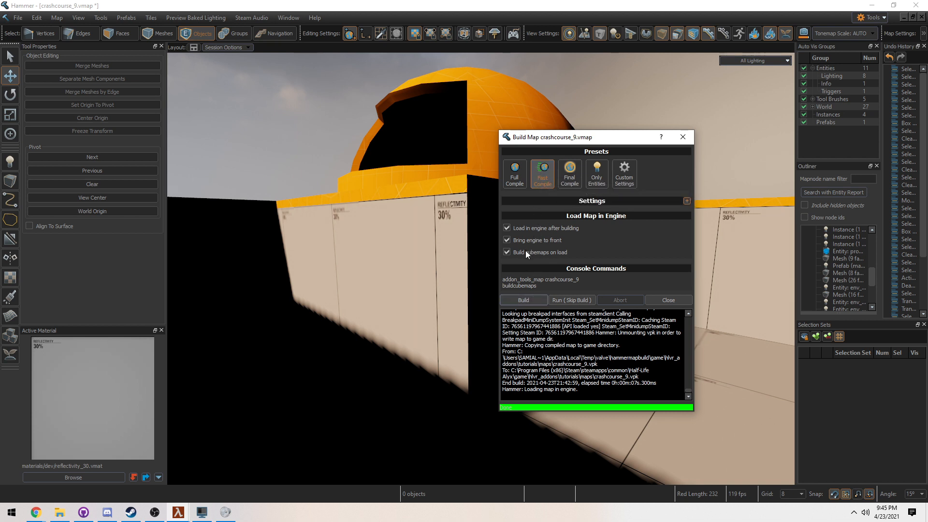
{"action": "left_click", "coordinate": [507, 252]}
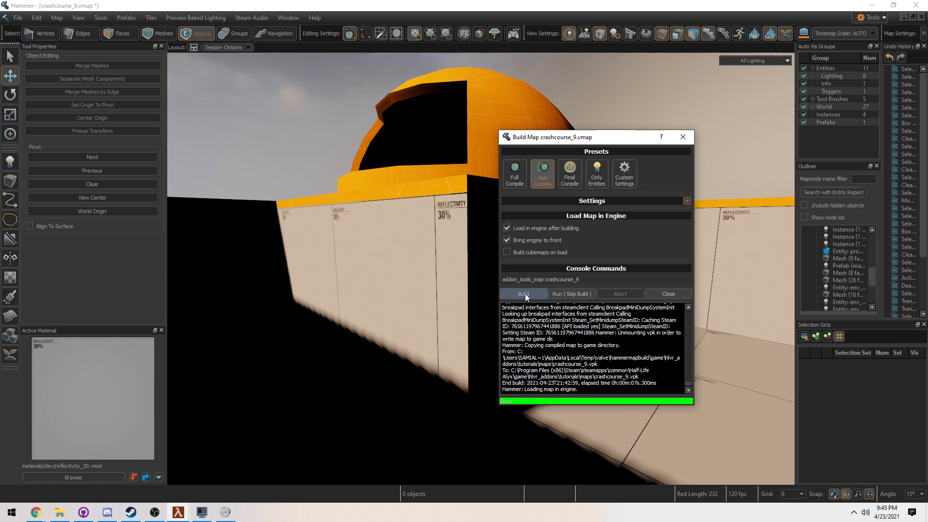
{"action": "left_click", "coordinate": [522, 294]}
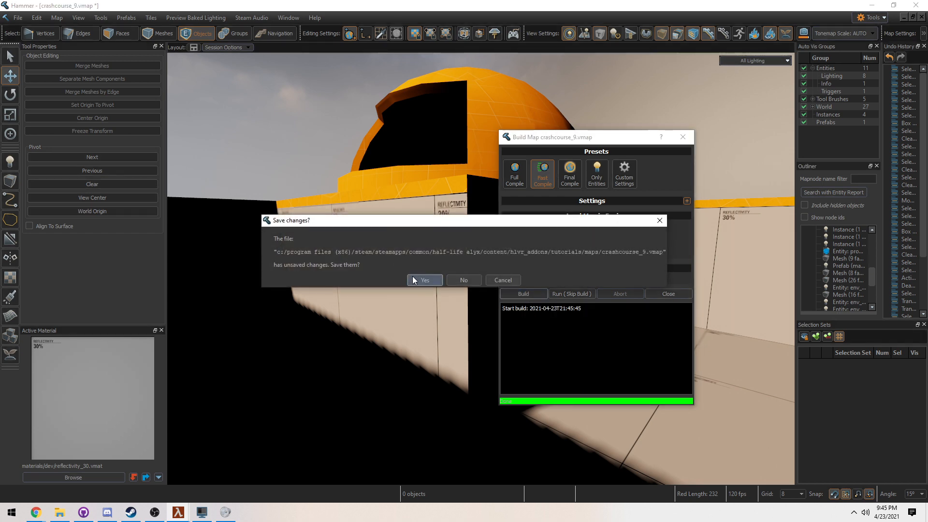
Answer Yes to saving changes so the fast build runs through and loads in engine.
{"action": "left_click", "coordinate": [424, 281]}
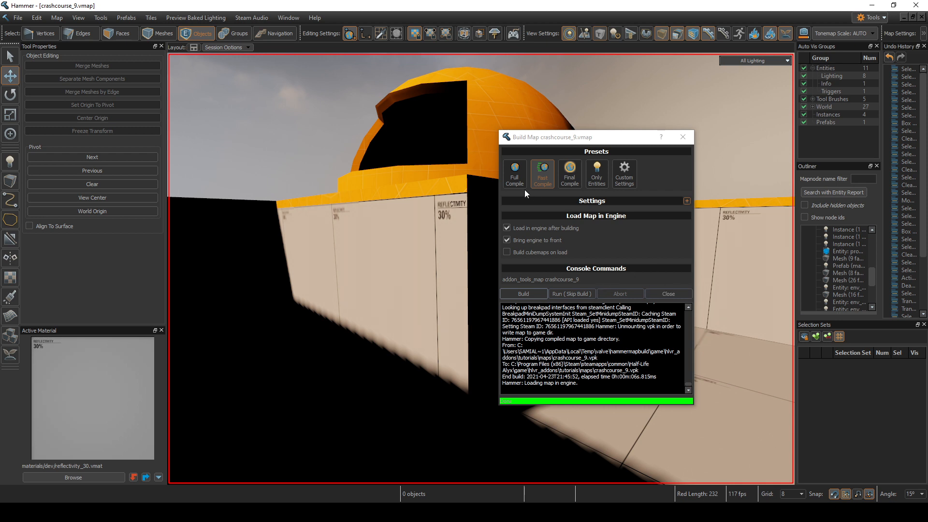
{"action": "mouse_move", "coordinate": [515, 173]}
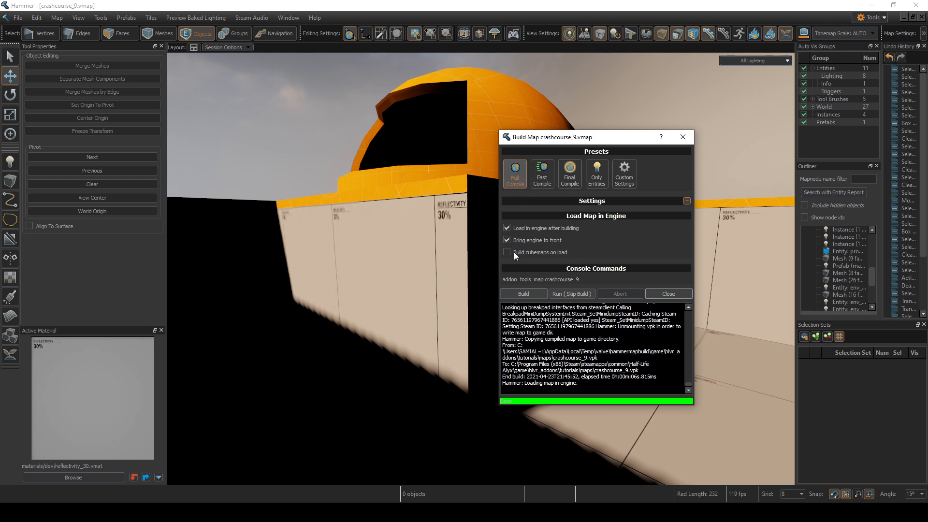
Run a Full Compile with Build cubemaps on load checked, after reviewing the detailed settings.
{"action": "left_click", "coordinate": [508, 251]}
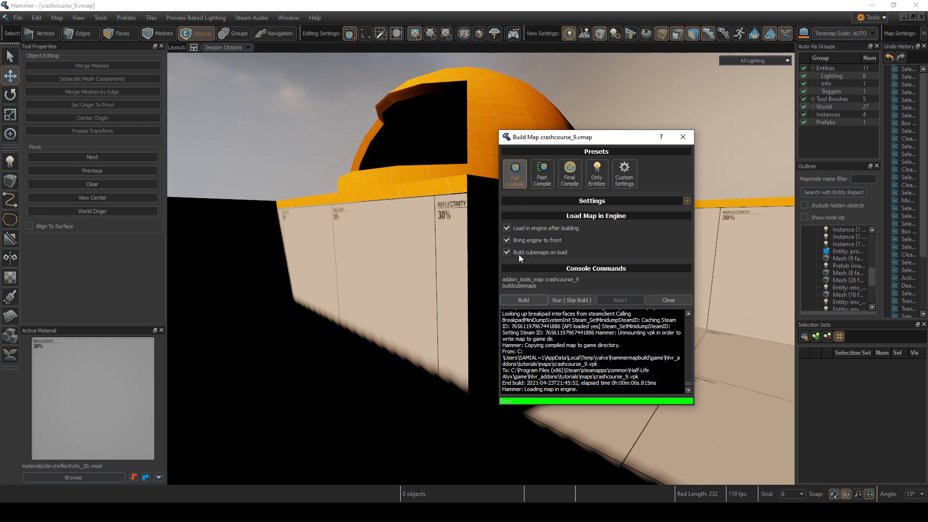
{"action": "mouse_move", "coordinate": [532, 262]}
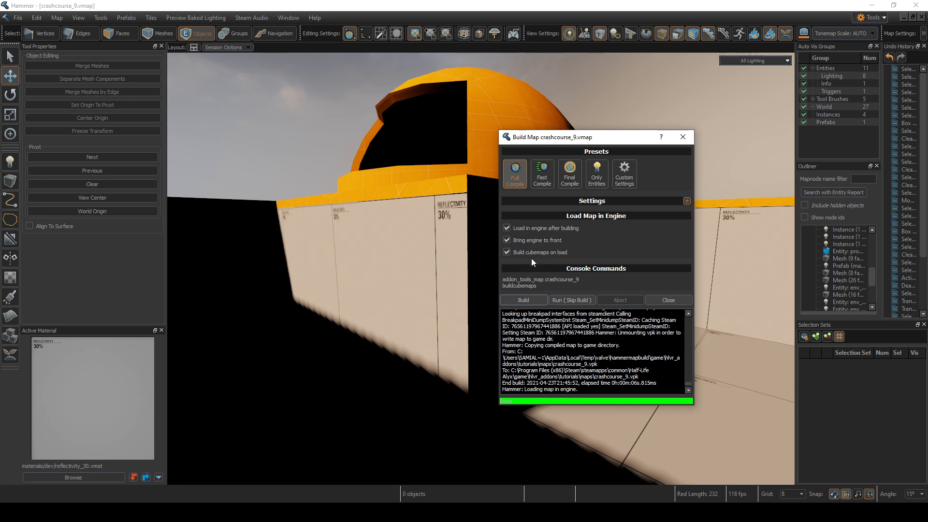
{"action": "mouse_move", "coordinate": [441, 258]}
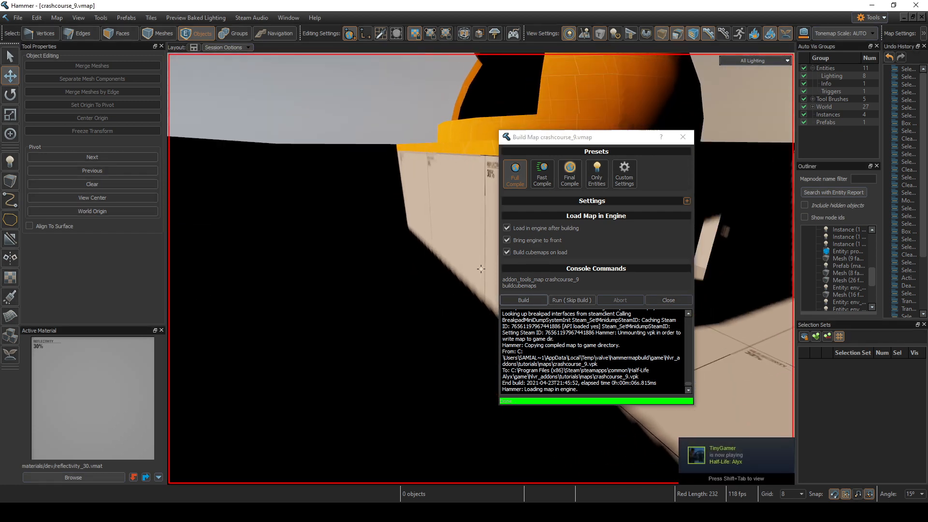
{"action": "left_click", "coordinate": [686, 202]}
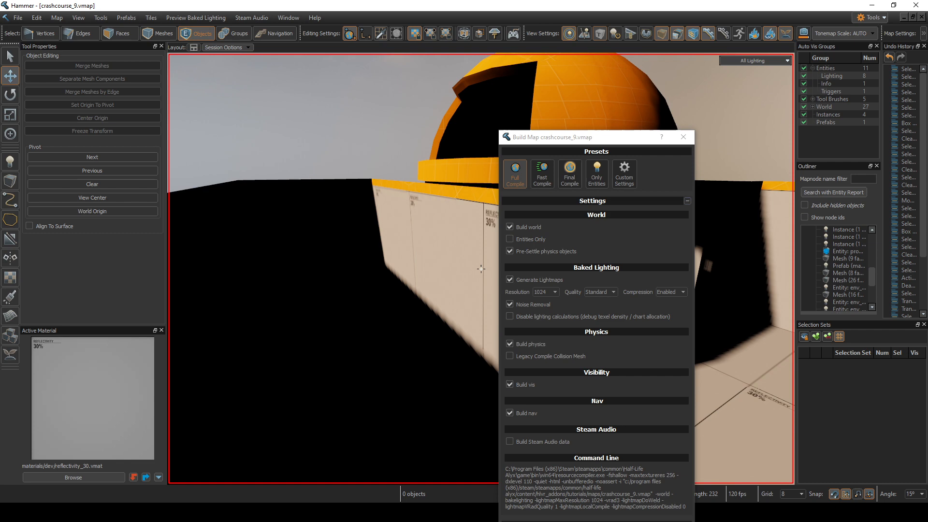
{"action": "left_click", "coordinate": [624, 173]}
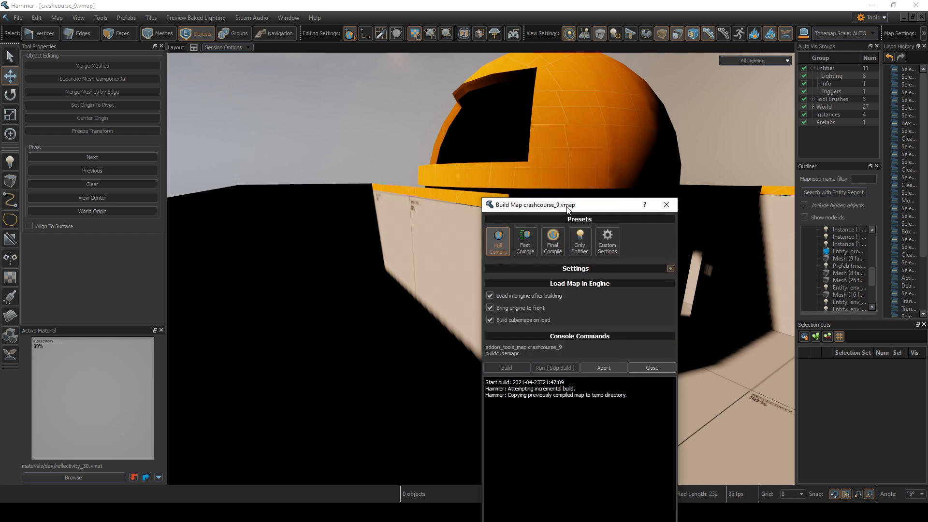
{"action": "left_click", "coordinate": [505, 367]}
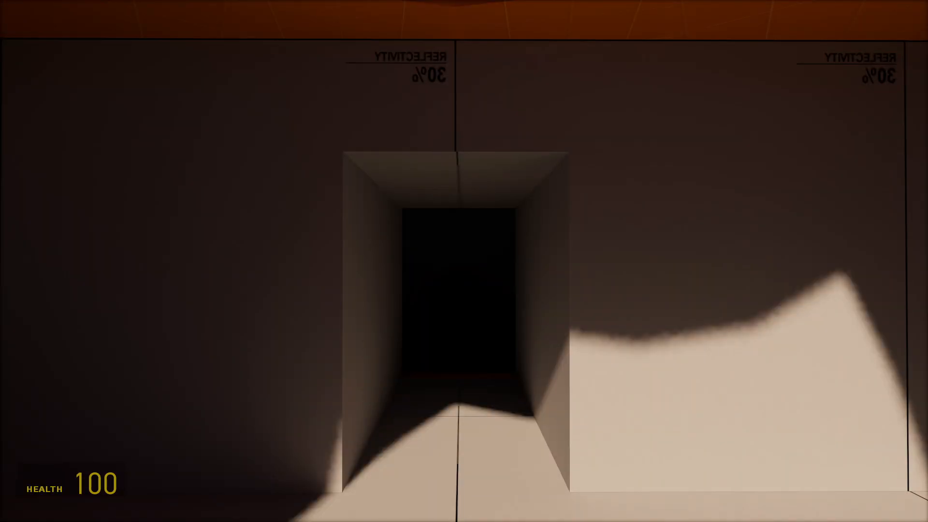
{"action": "mouse_move", "coordinate": [464, 261]}
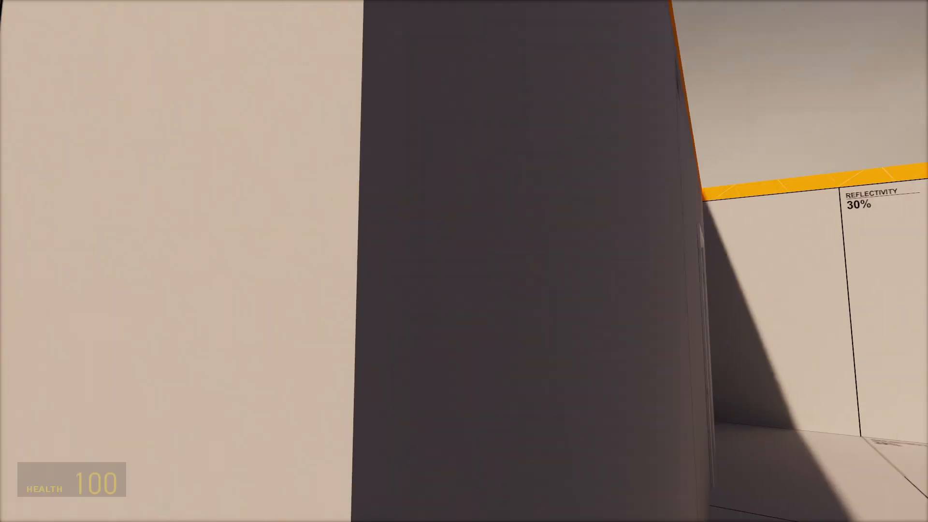
{"action": "mouse_move", "coordinate": [464, 261]}
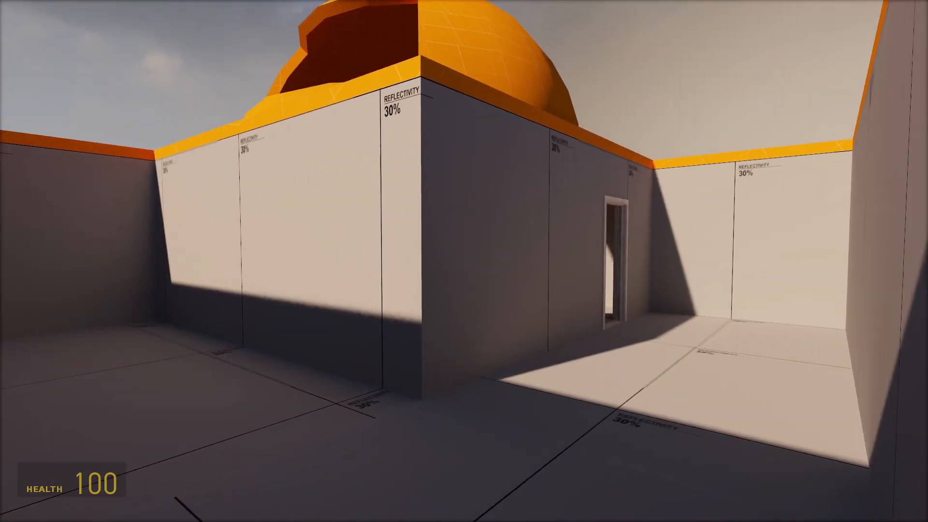
Leave Half-Life: Alyx and return to Hammer after walking the lit map.
{"action": "key", "text": "Win+Tab"}
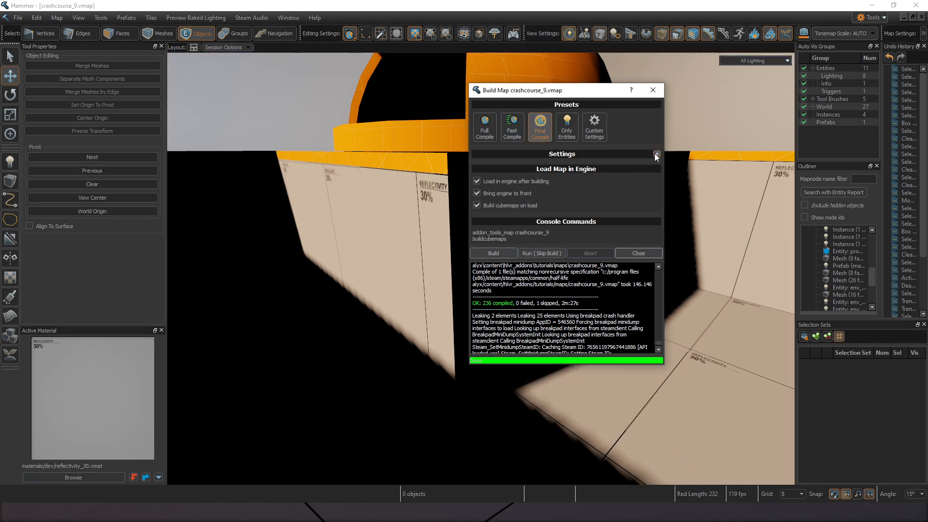
Expand the Final Compile settings and show the Baked Lighting Resolution choices.
{"action": "left_click", "coordinate": [655, 154]}
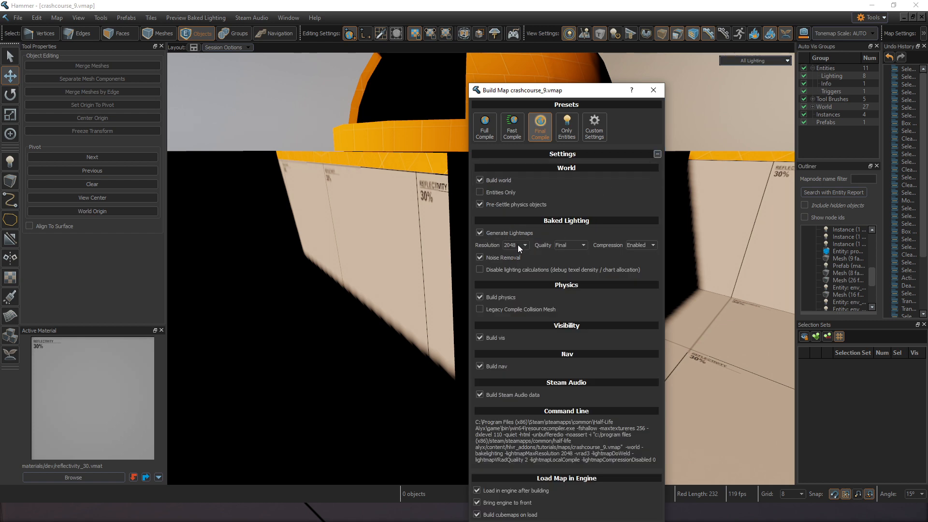
{"action": "left_click", "coordinate": [523, 245]}
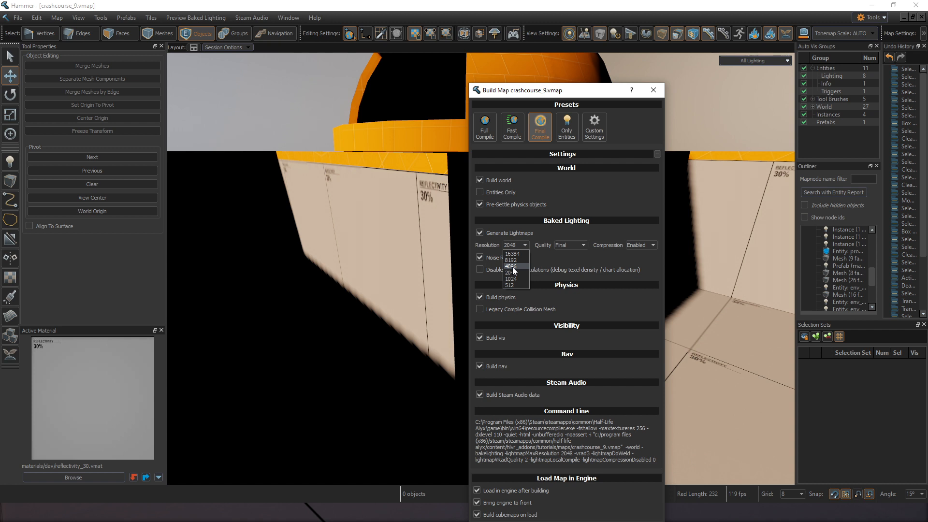
{"action": "mouse_move", "coordinate": [513, 260]}
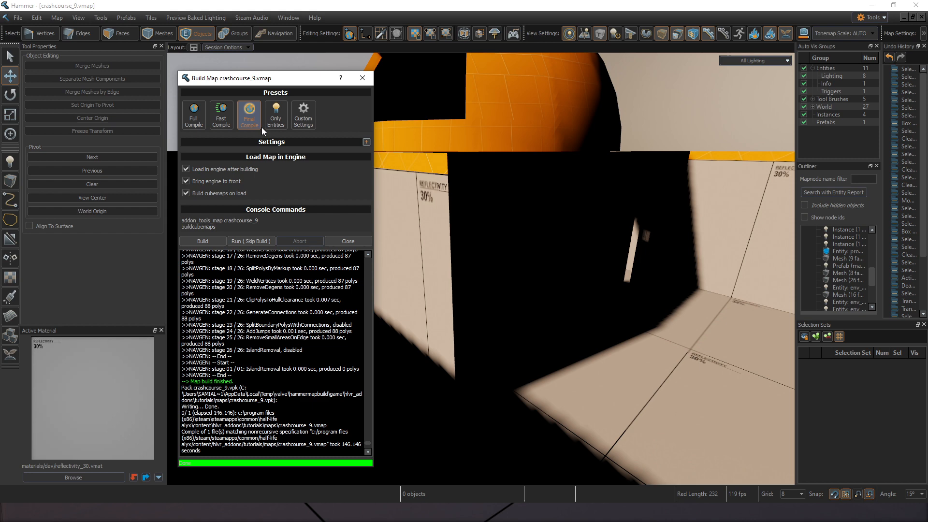
Start an Only Entities build of crashcourse_9, reaching the save-changes prompt.
{"action": "left_click", "coordinate": [276, 115]}
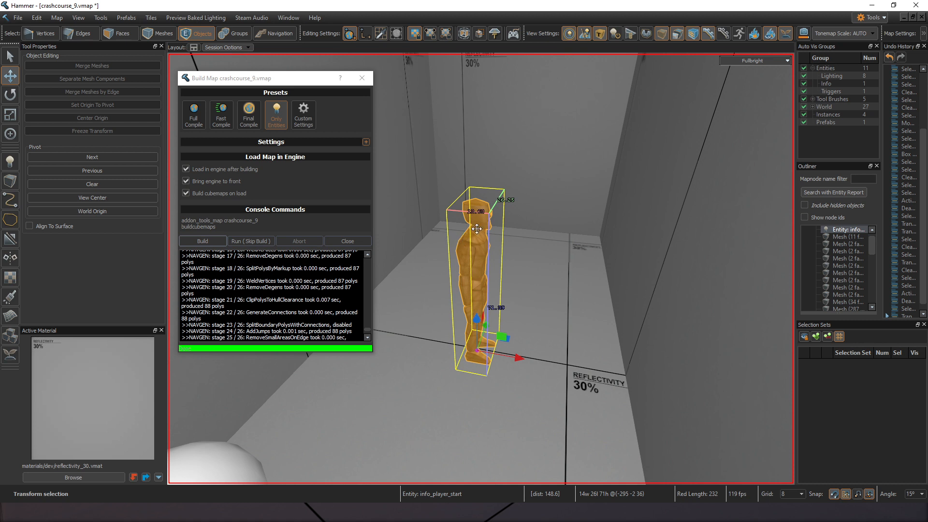
{"action": "mouse_move", "coordinate": [317, 243]}
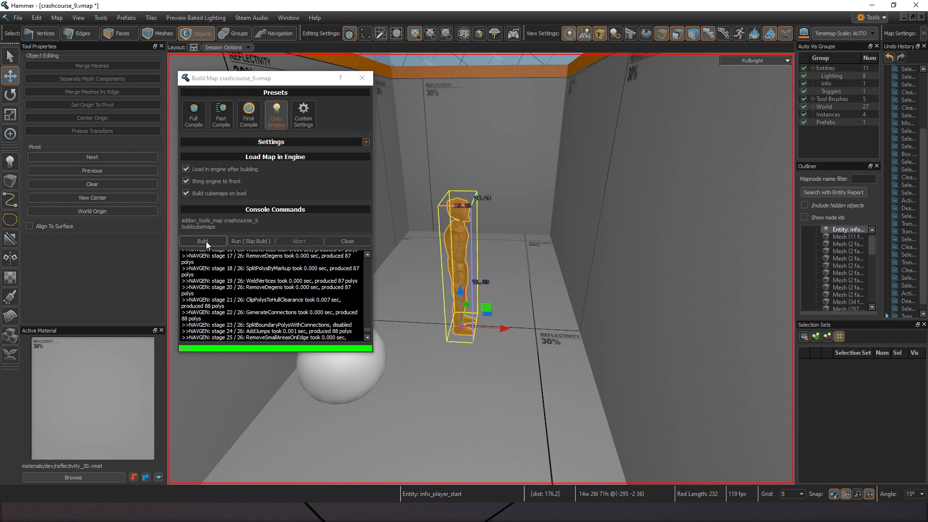
{"action": "left_click", "coordinate": [202, 241]}
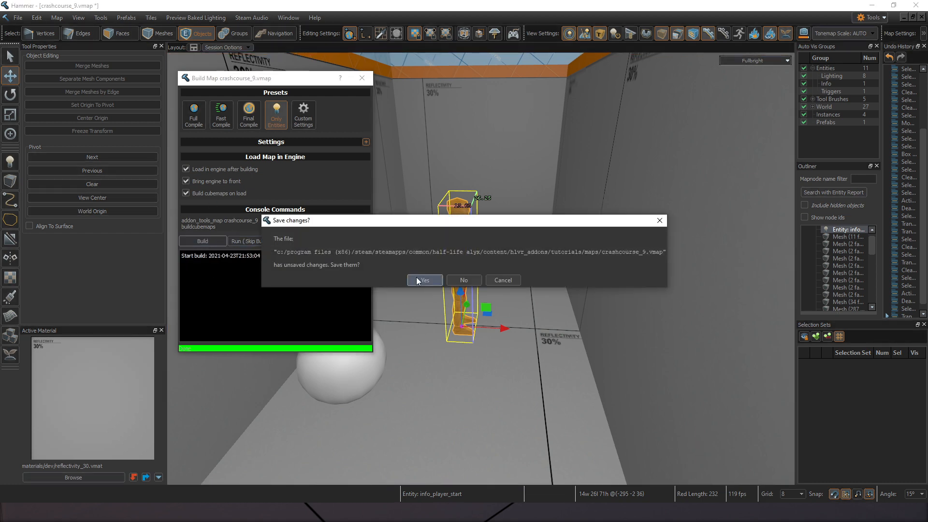
Save changes so the entities-only build finishes, then close the Build Map window.
{"action": "left_click", "coordinate": [425, 280]}
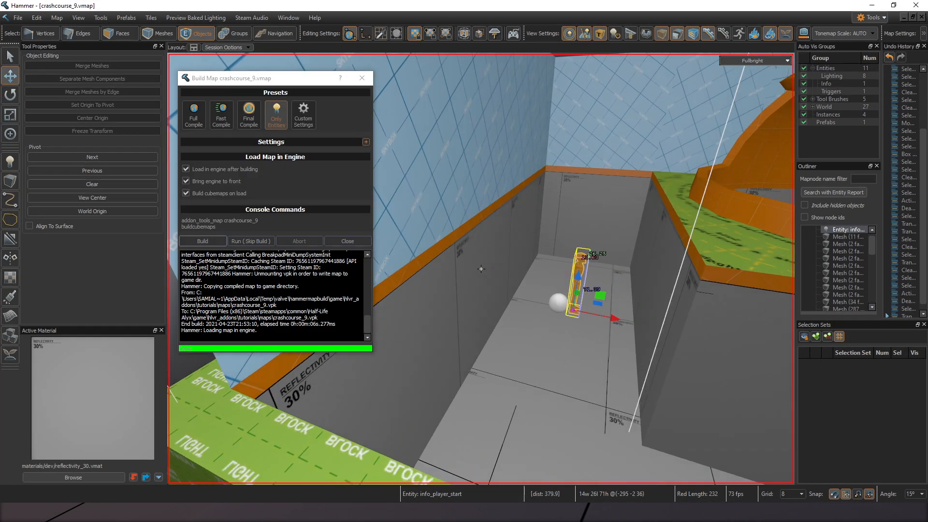
{"action": "left_click", "coordinate": [347, 241]}
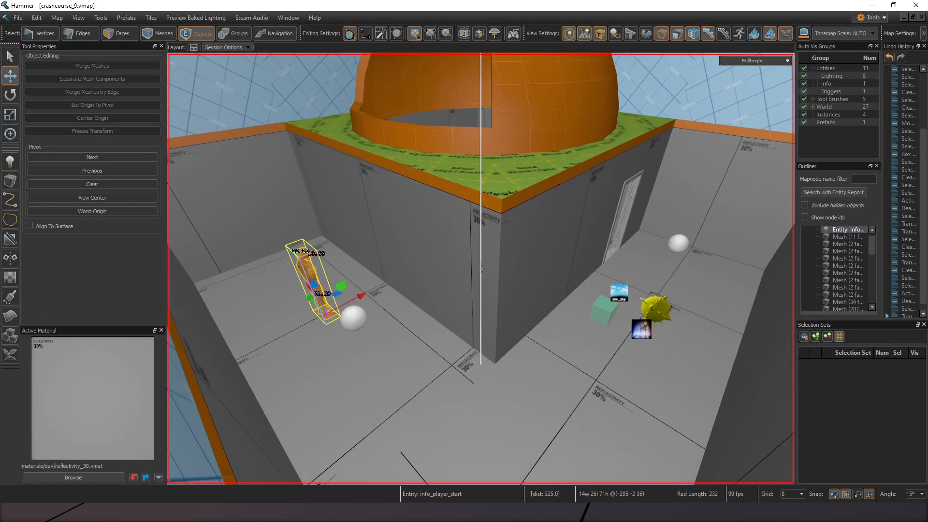
View the domed building with All Lighting and bring up the render mode choices again.
{"action": "left_click", "coordinate": [755, 60]}
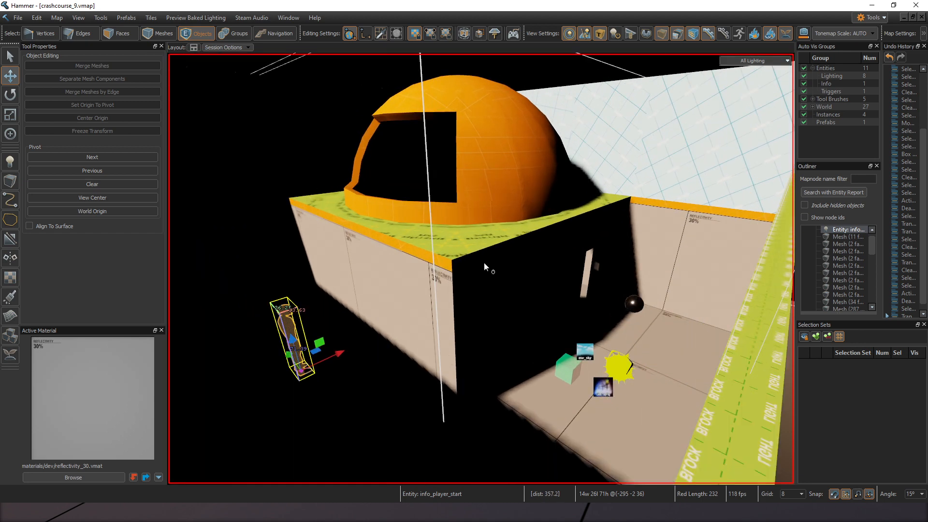
{"action": "left_click_drag", "start_coordinate": [485, 267], "coordinate": [497, 260]}
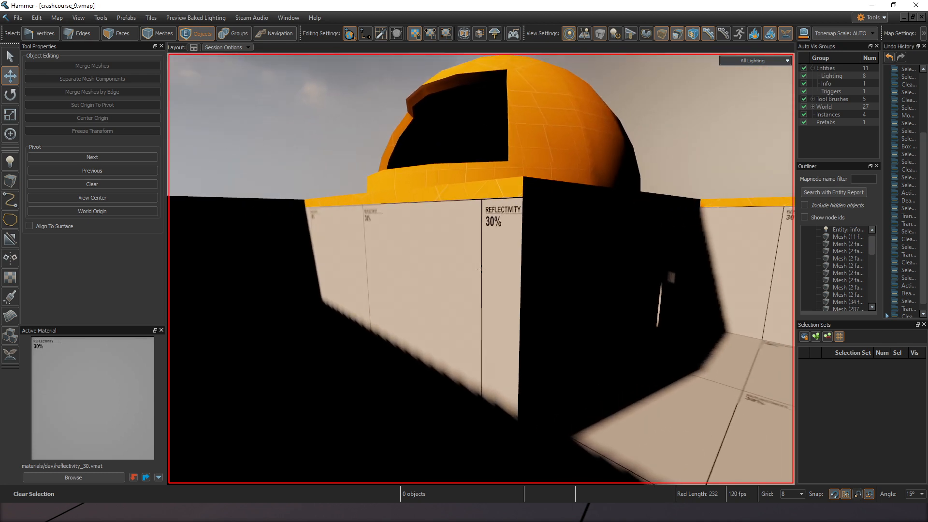
{"action": "left_click", "coordinate": [753, 60]}
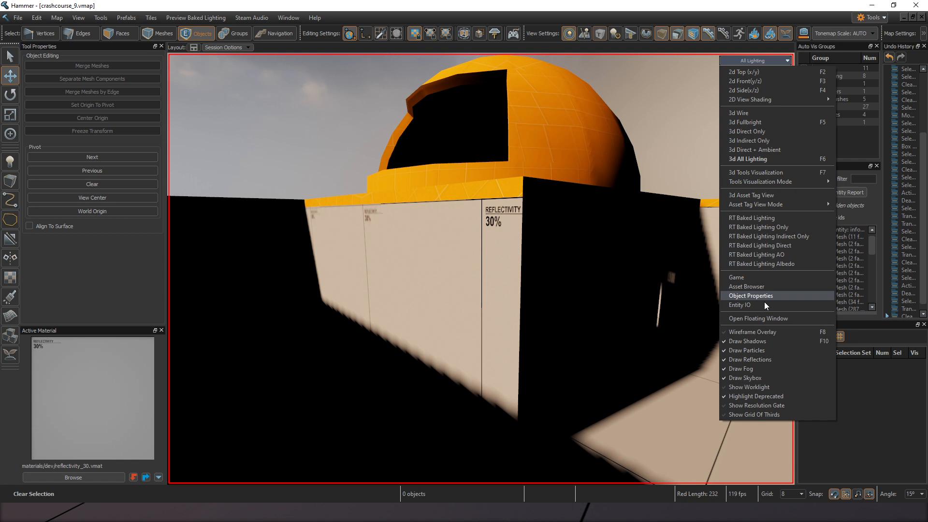
Compare RT Baked Lighting against 3d Fullbright on the domed building, ending on the baked preview.
{"action": "left_click", "coordinate": [752, 218]}
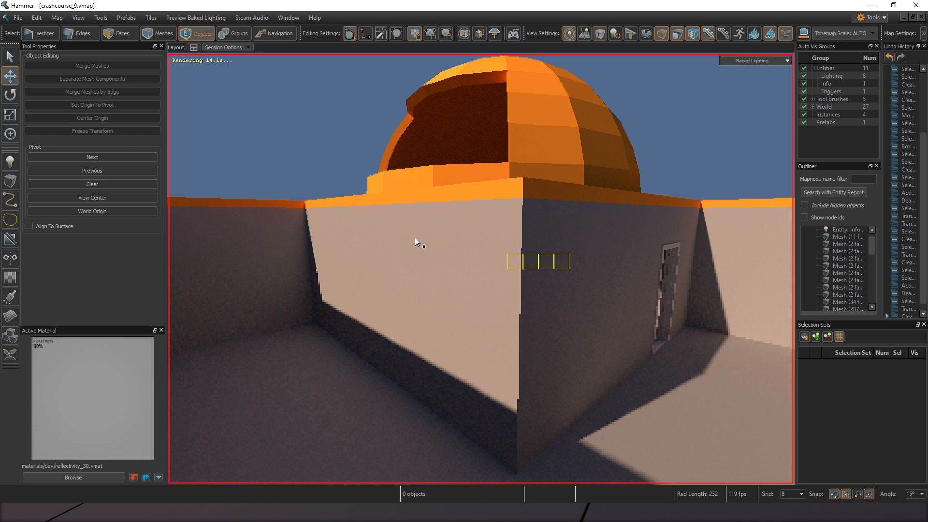
{"action": "left_click", "coordinate": [755, 60]}
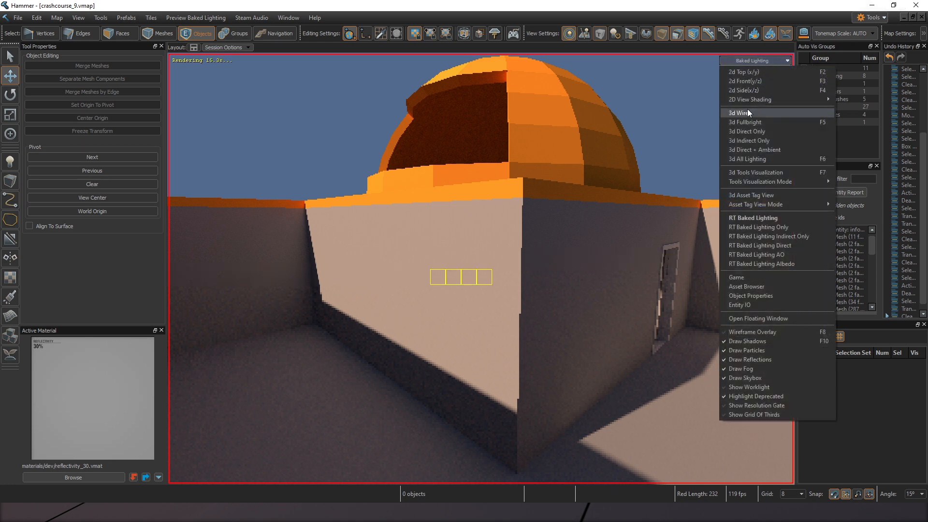
{"action": "left_click", "coordinate": [747, 122]}
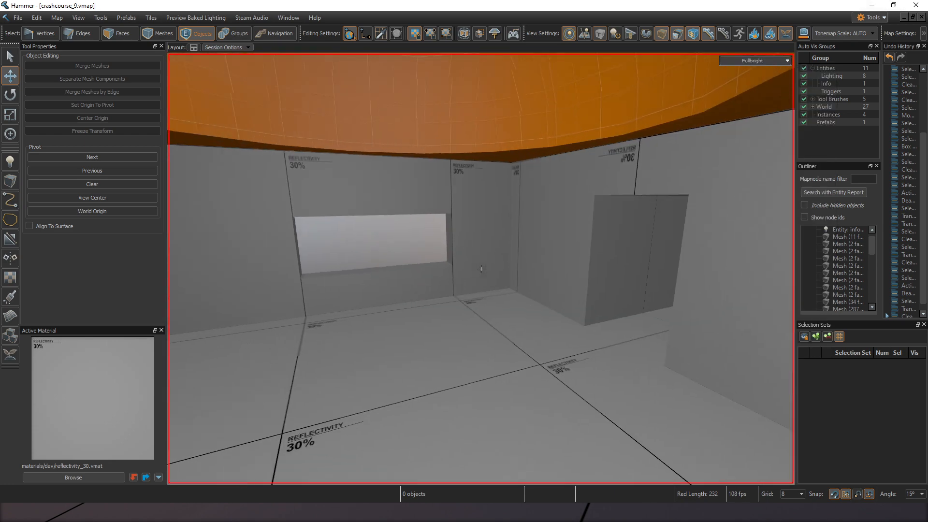
{"action": "left_click", "coordinate": [755, 60]}
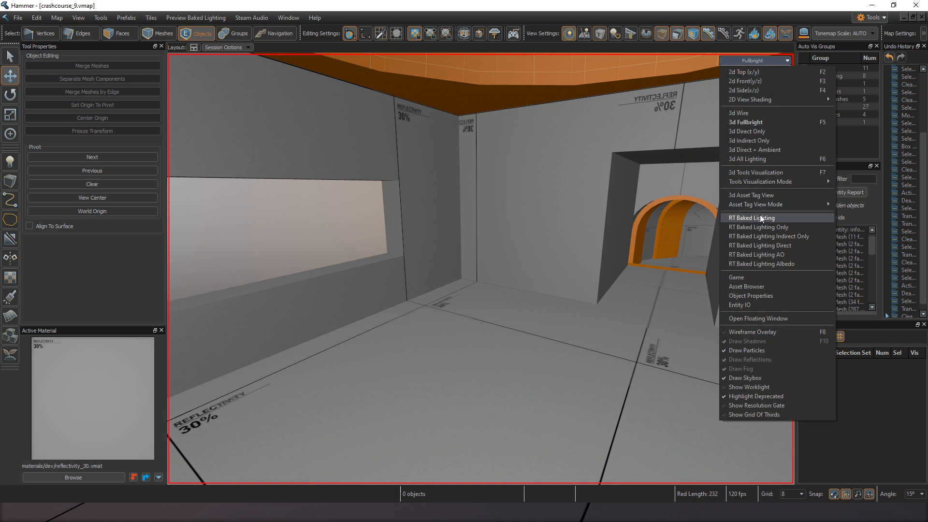
{"action": "left_click", "coordinate": [752, 217]}
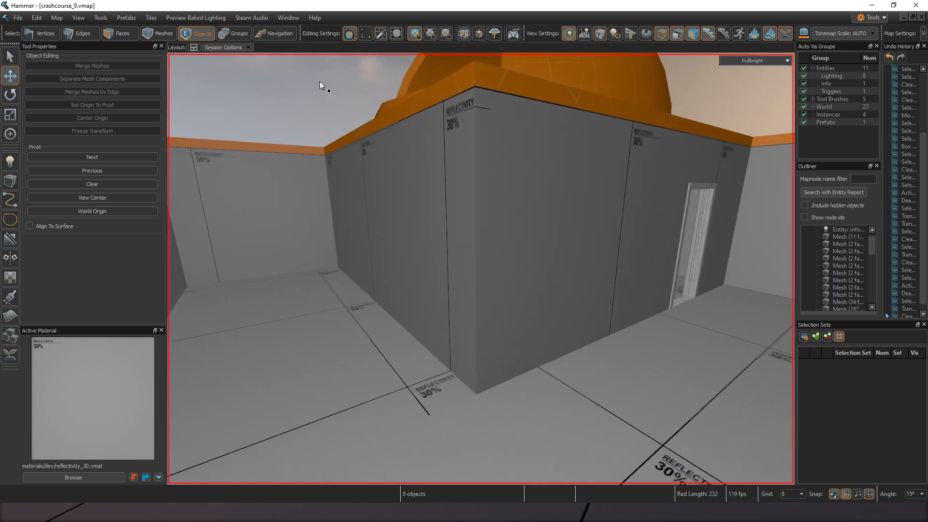
{"action": "mouse_move", "coordinate": [216, 27]}
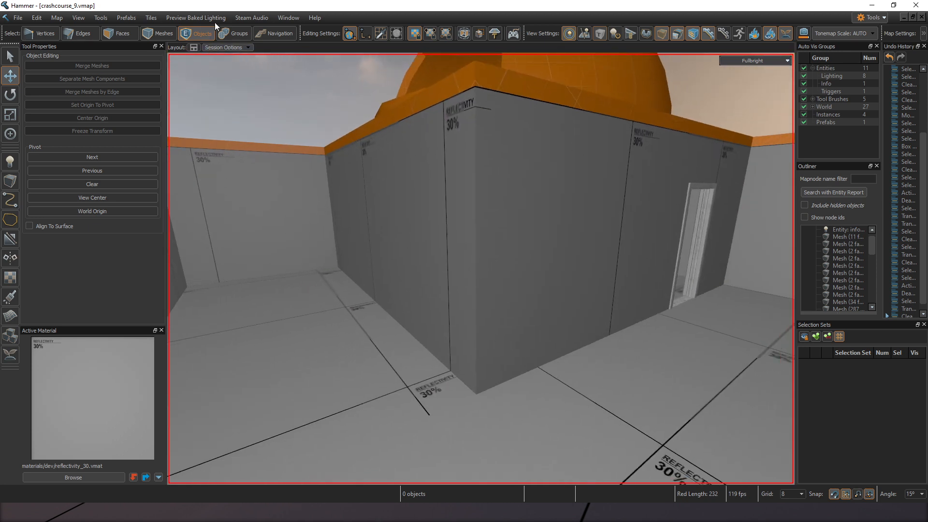
Bake All Lighting for the whole map with a newly generated photon map.
{"action": "left_click", "coordinate": [195, 17]}
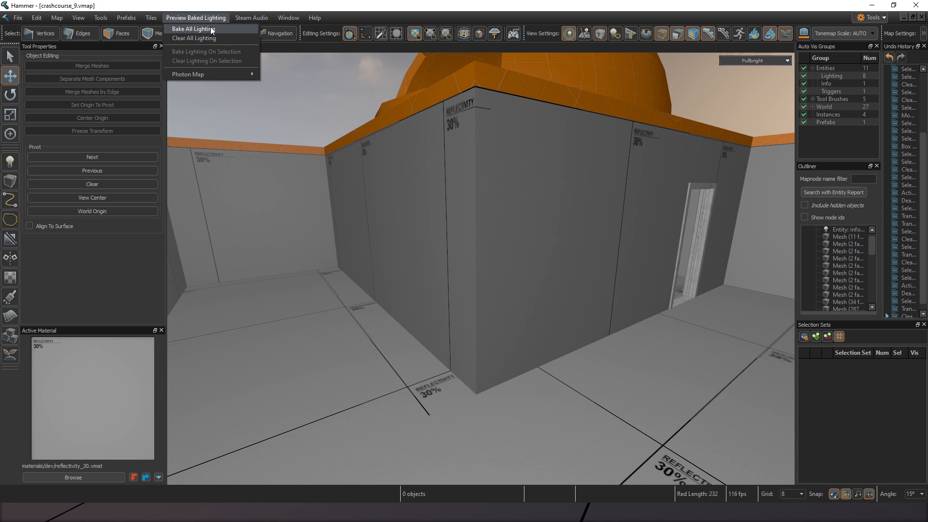
{"action": "left_click", "coordinate": [191, 28]}
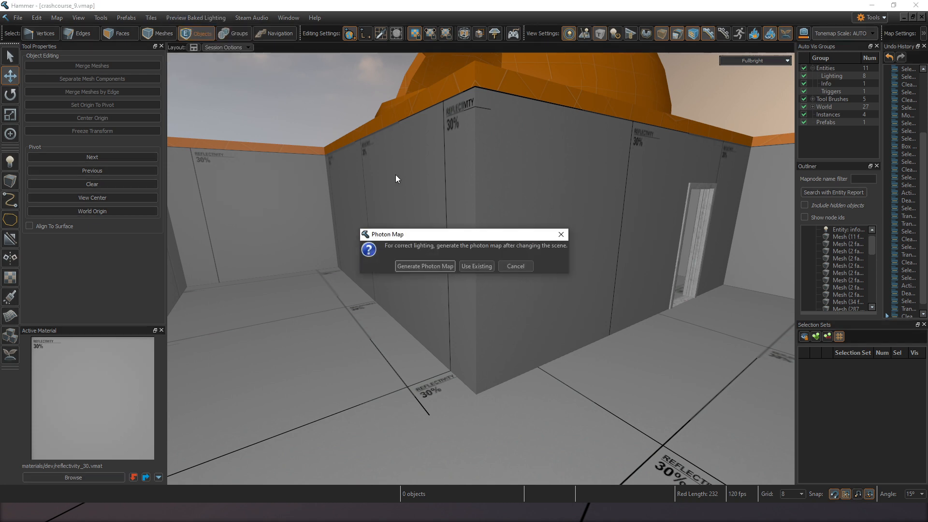
{"action": "mouse_move", "coordinate": [523, 254]}
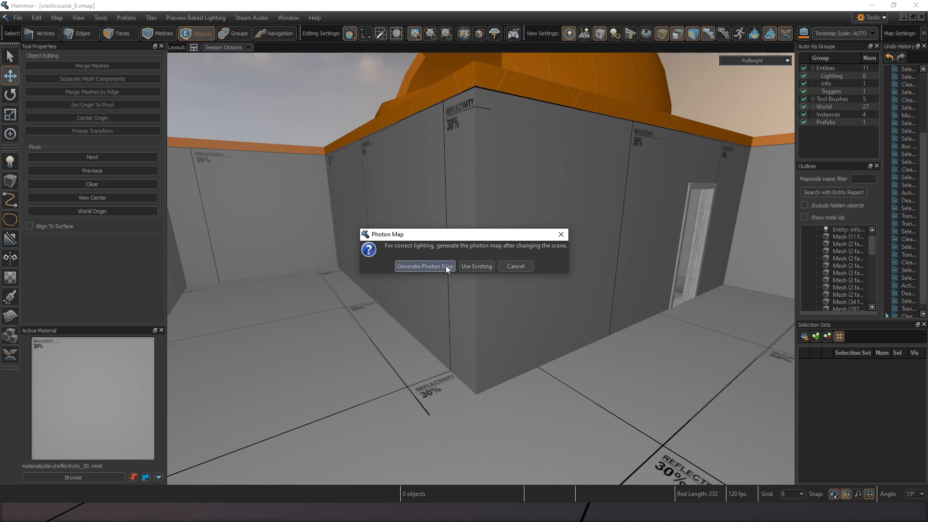
{"action": "left_click", "coordinate": [424, 266]}
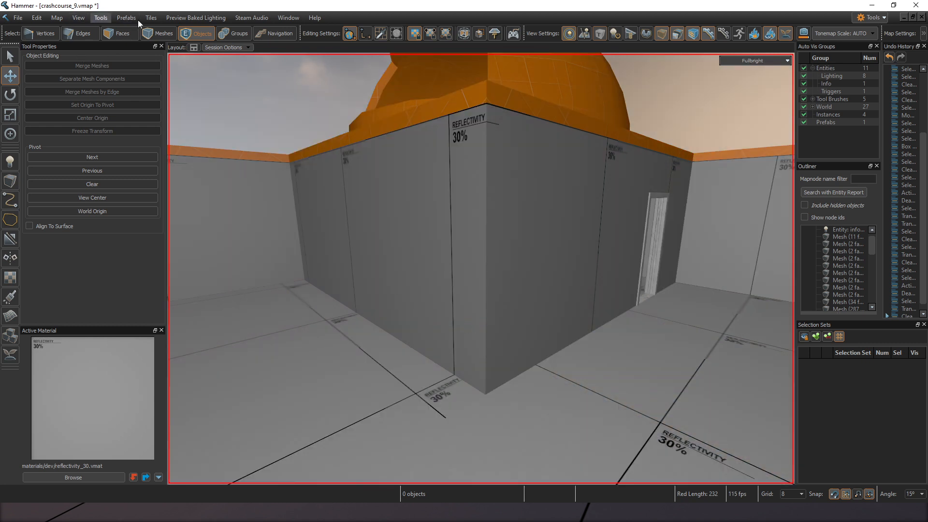
Load the map's compiled vis data from the Map menu to show vis cluster volumes.
{"action": "left_click", "coordinate": [56, 17]}
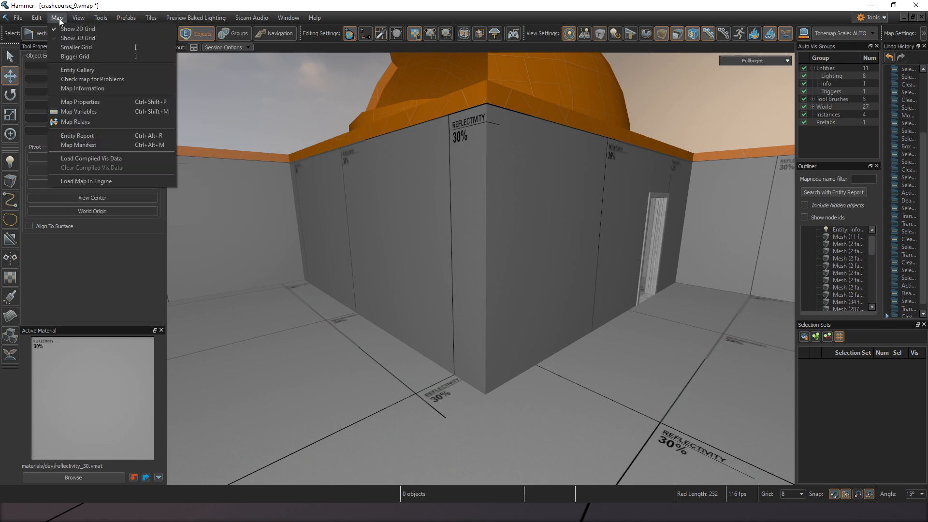
{"action": "mouse_move", "coordinate": [87, 158]}
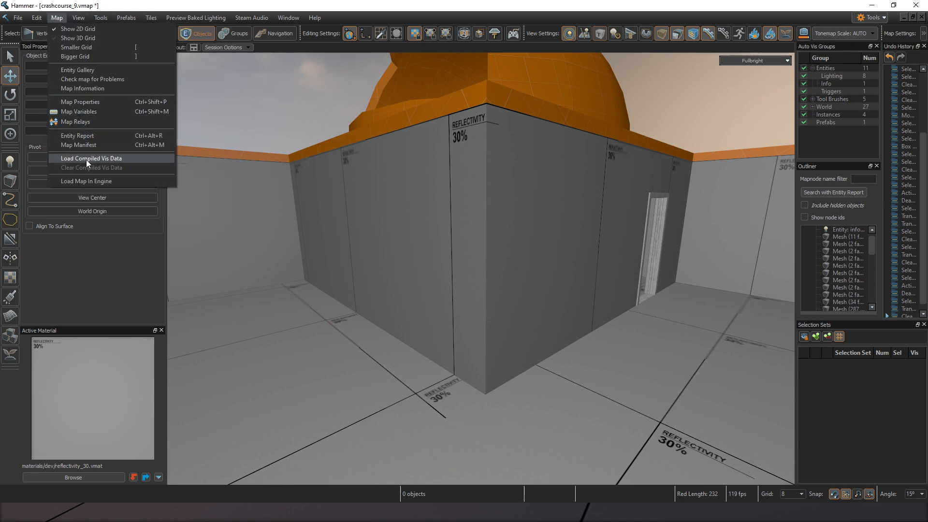
{"action": "left_click", "coordinate": [91, 158]}
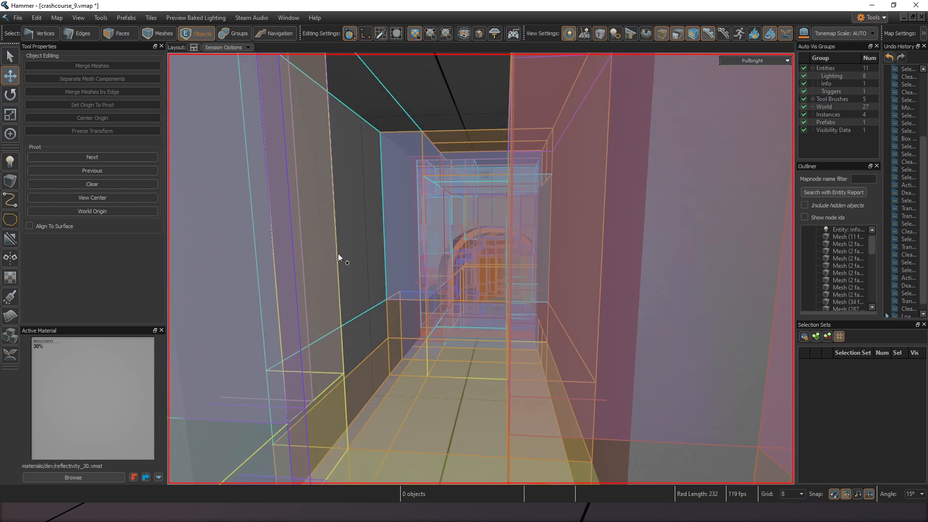
{"action": "mouse_move", "coordinate": [378, 252]}
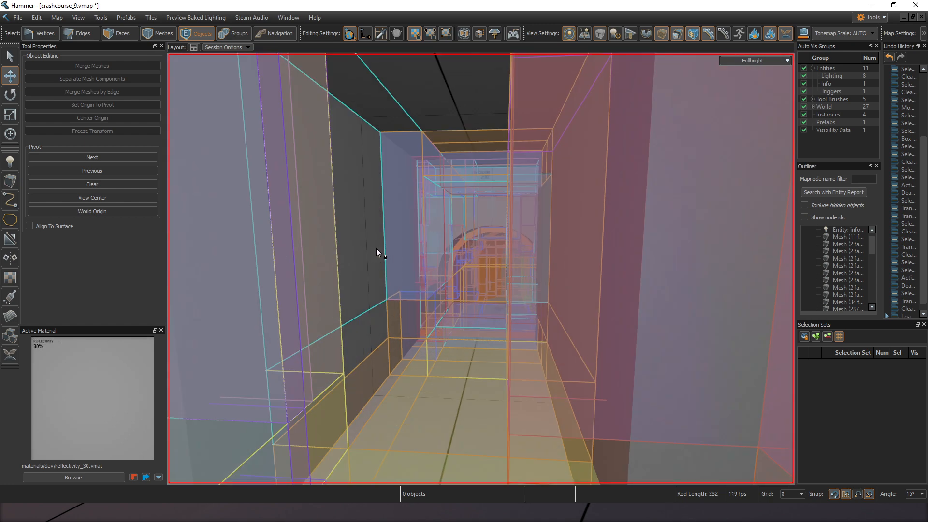